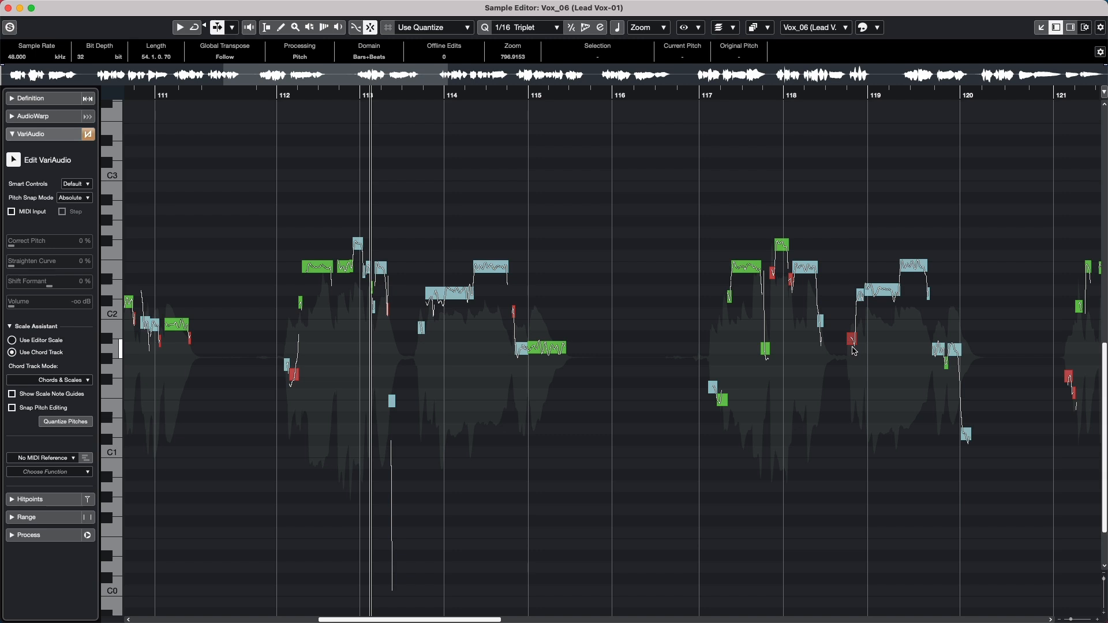
# Step: Quantize all lead vocal pitch segments to the chord track's scale with Scale Assistant's Quantize Pitches
pyautogui.click(11, 327)
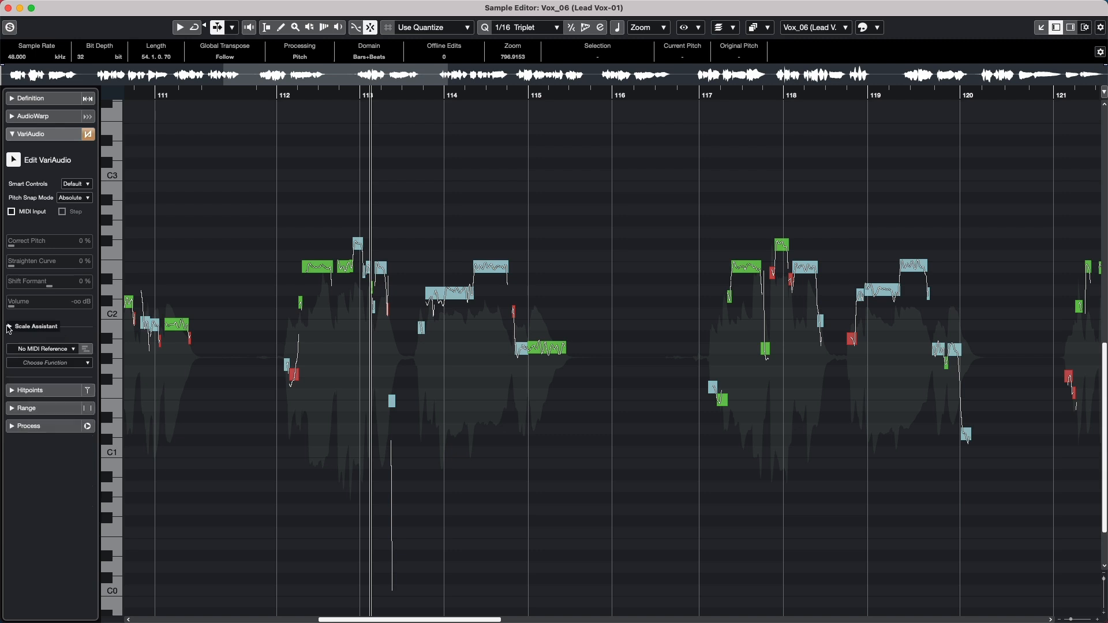
pyautogui.click(11, 327)
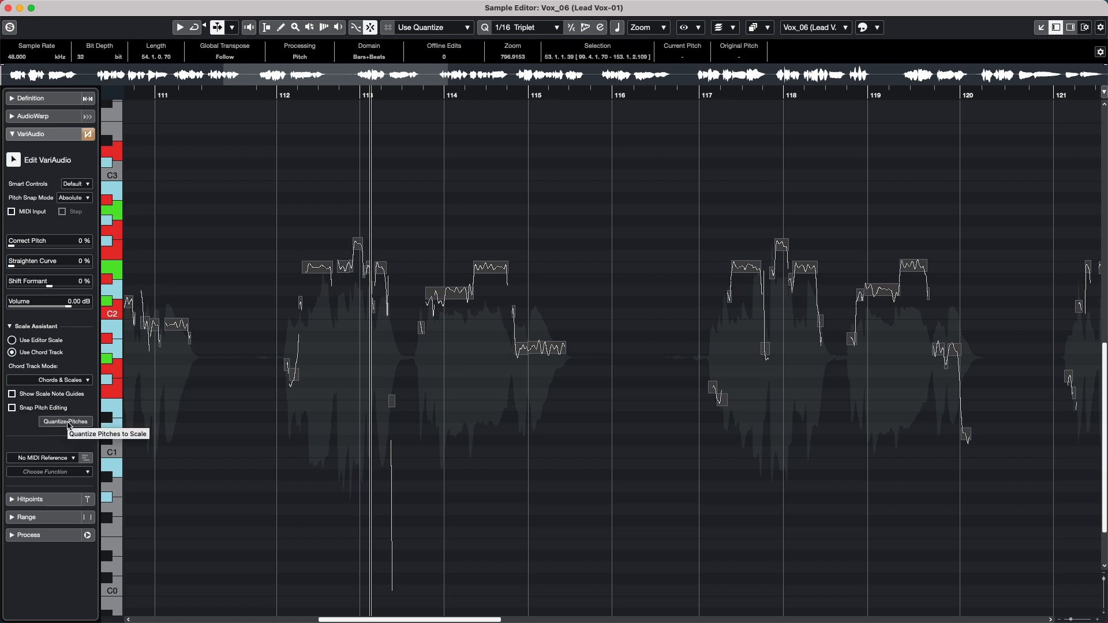
pyautogui.click(65, 421)
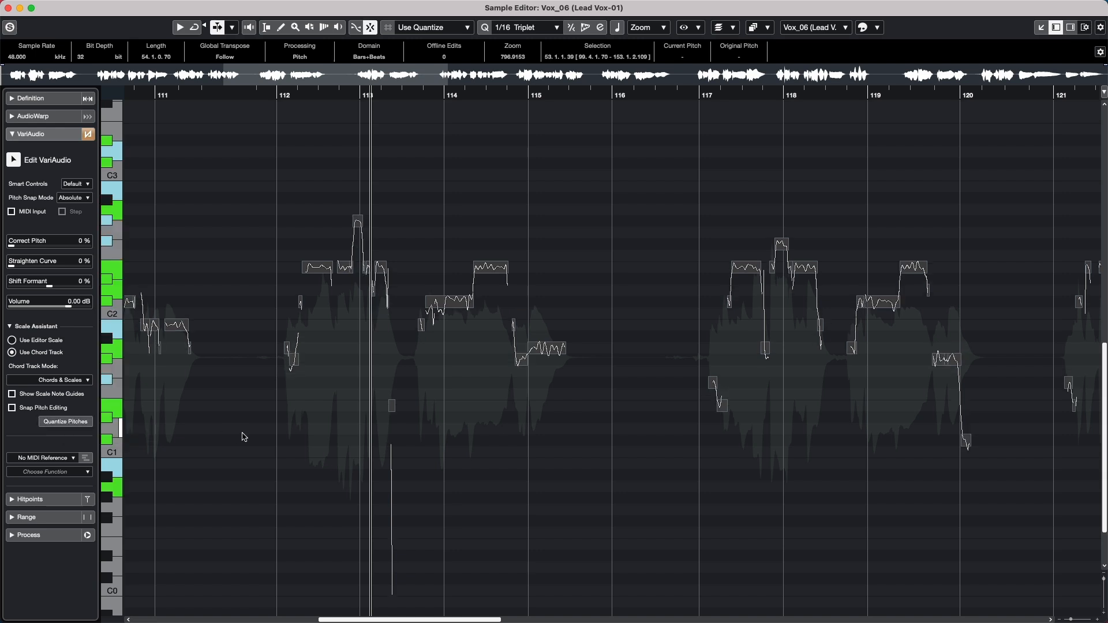